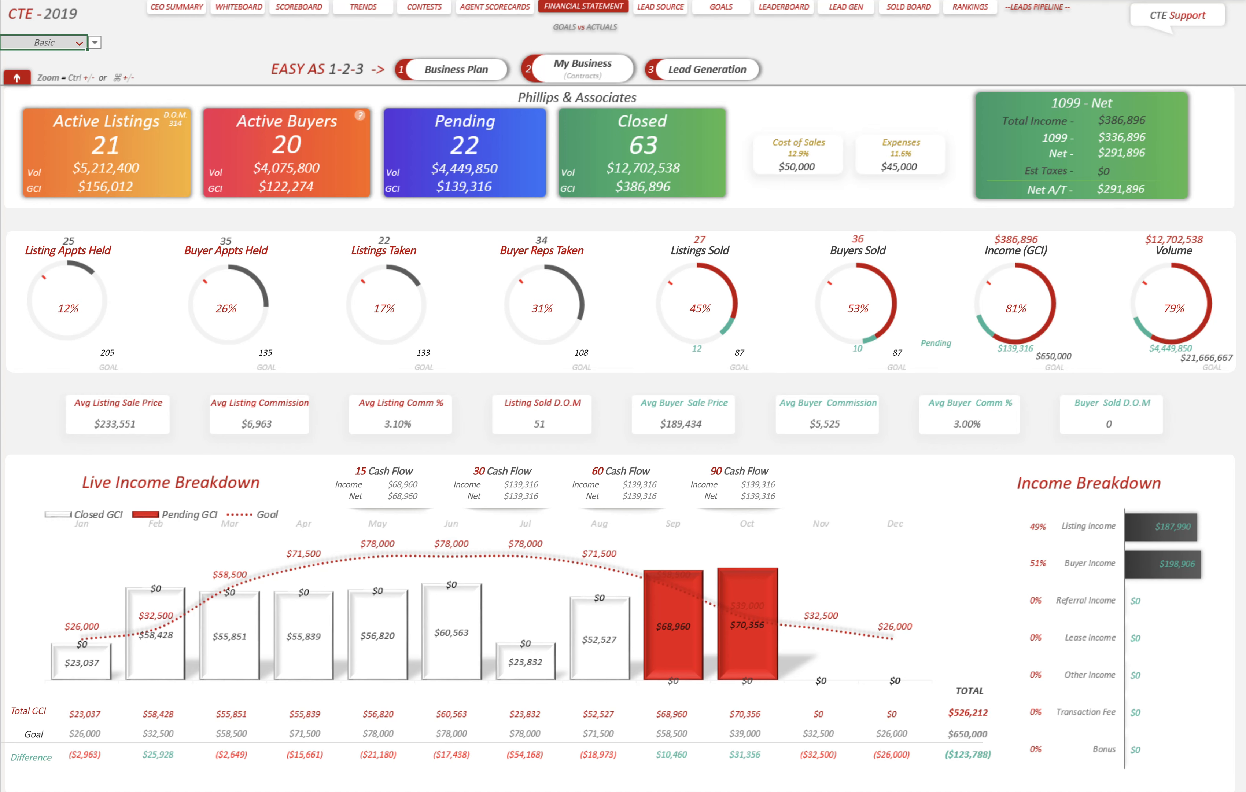
pyautogui.moveTo(93, 43)
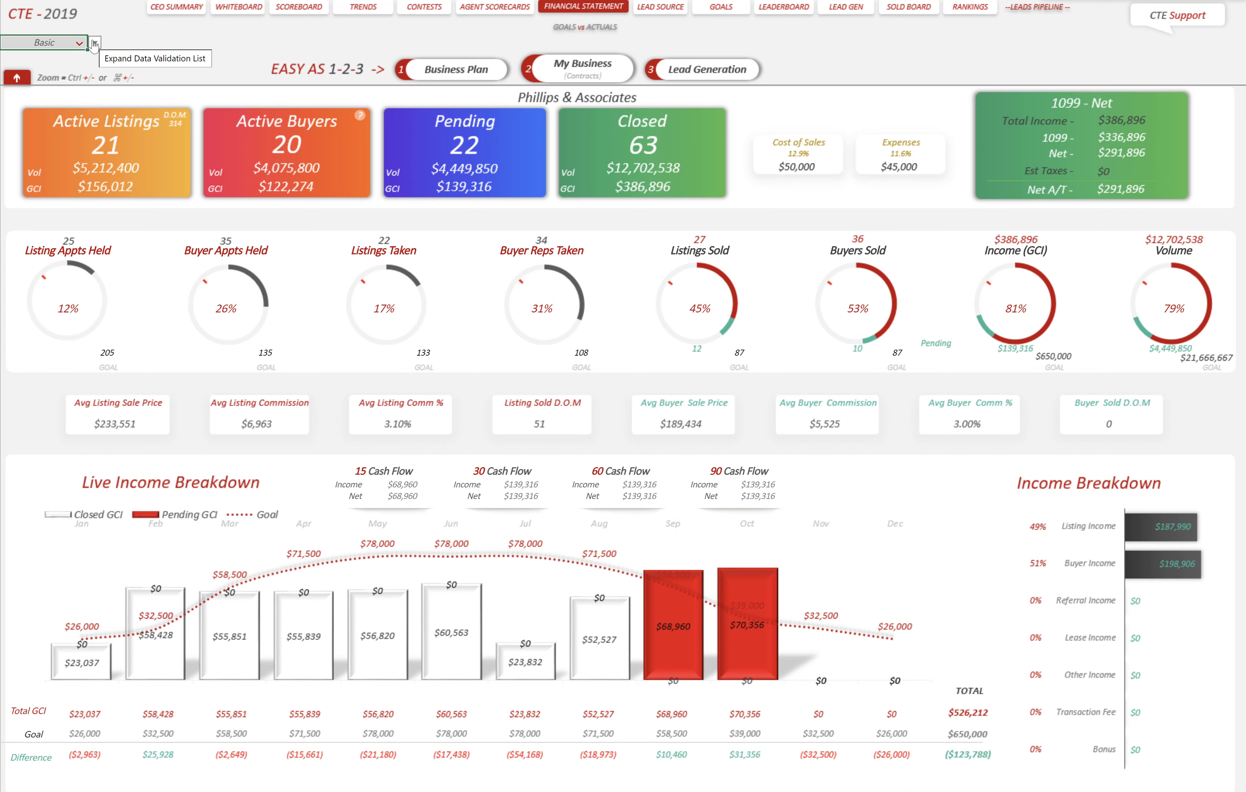
# Keep the dashboard in Basic mode, then list the Extreme Basic, Basic and Advanced options again.
pyautogui.click(92, 43)
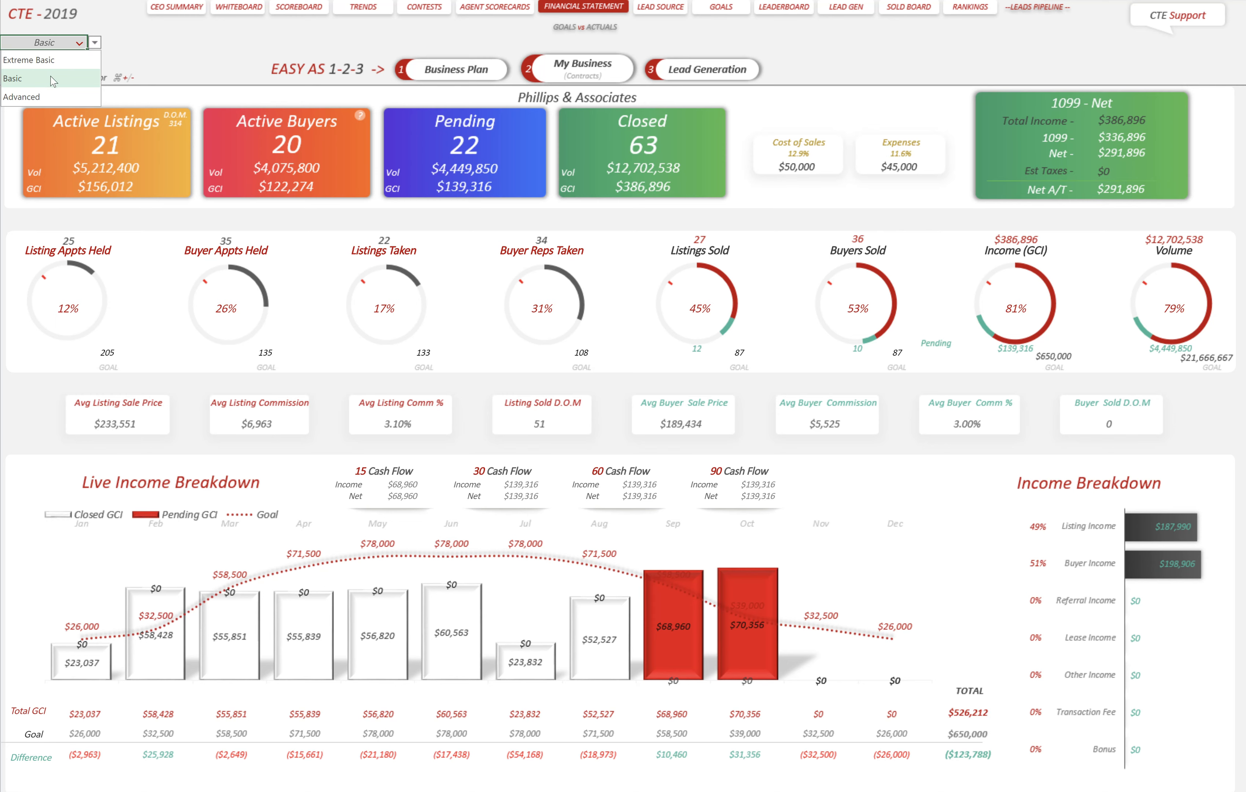
pyautogui.click(50, 79)
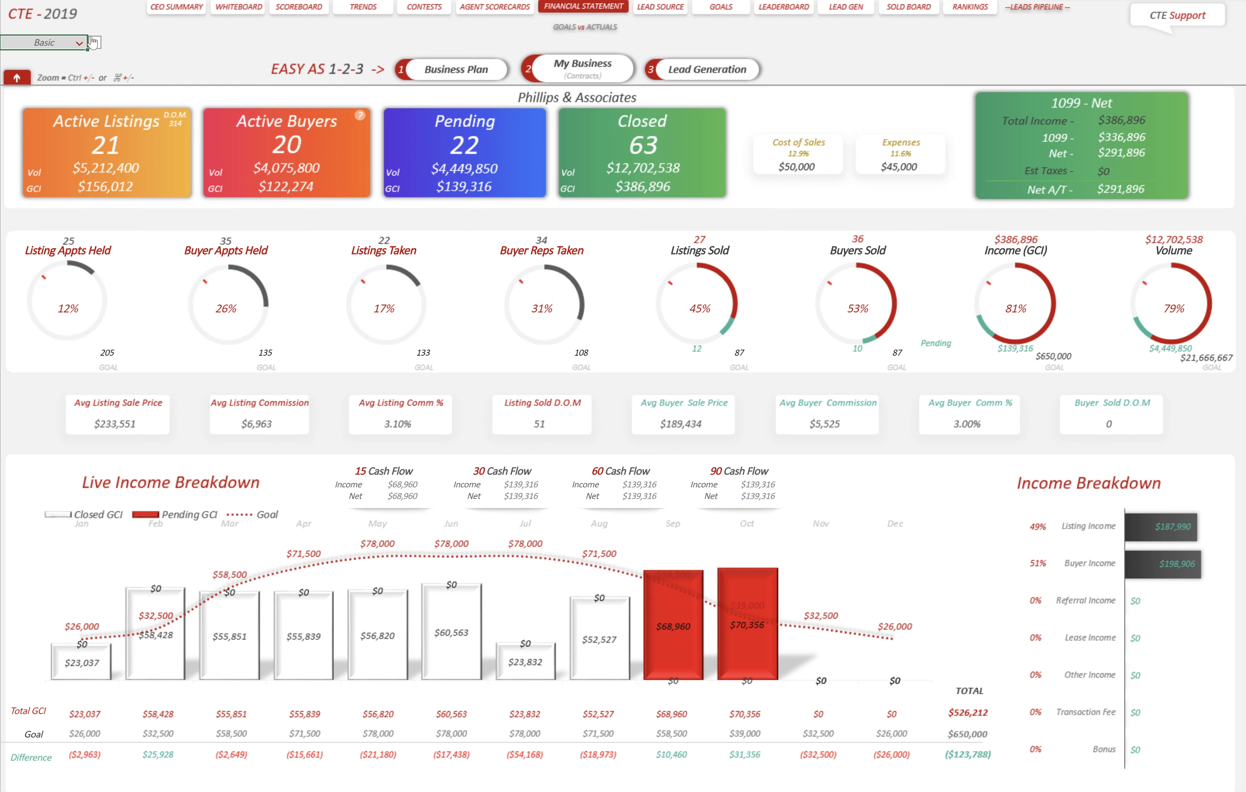
pyautogui.click(91, 42)
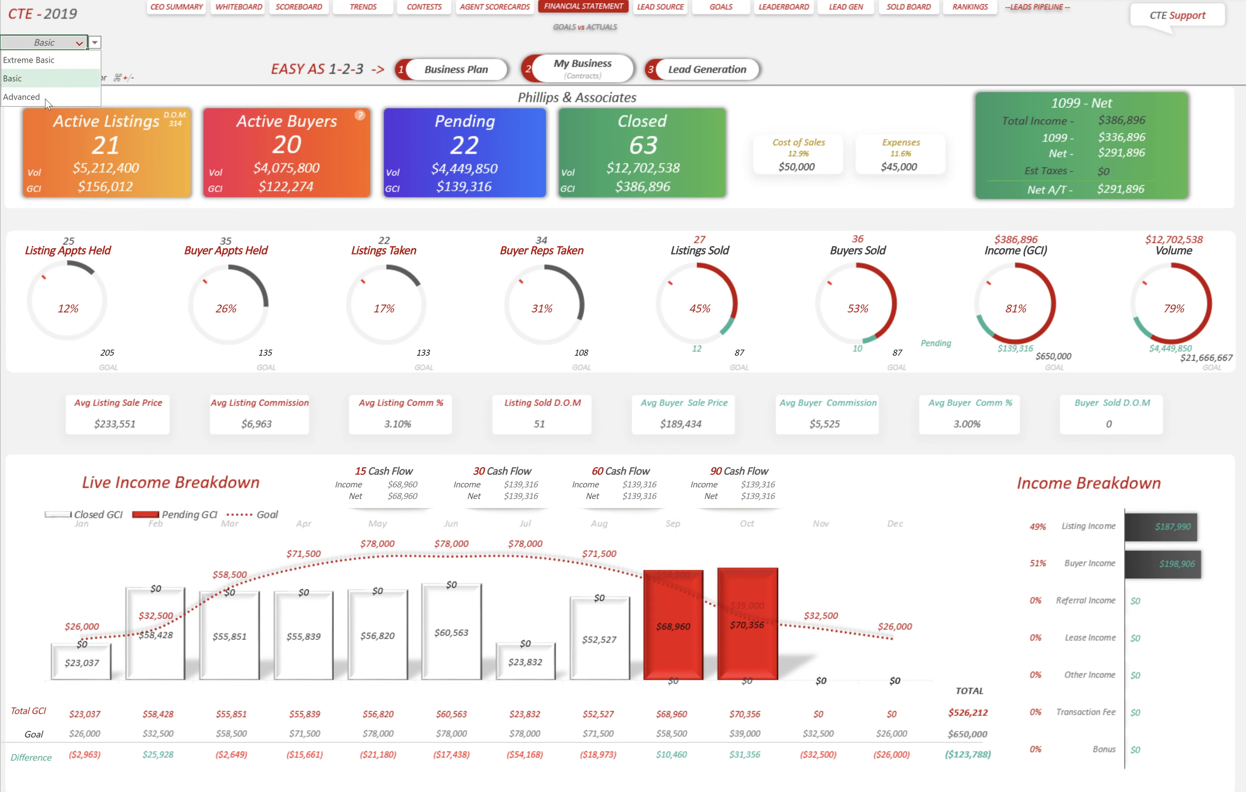
# Switch to Advanced mode and scroll to the year-to-date goals and report links.
pyautogui.click(22, 96)
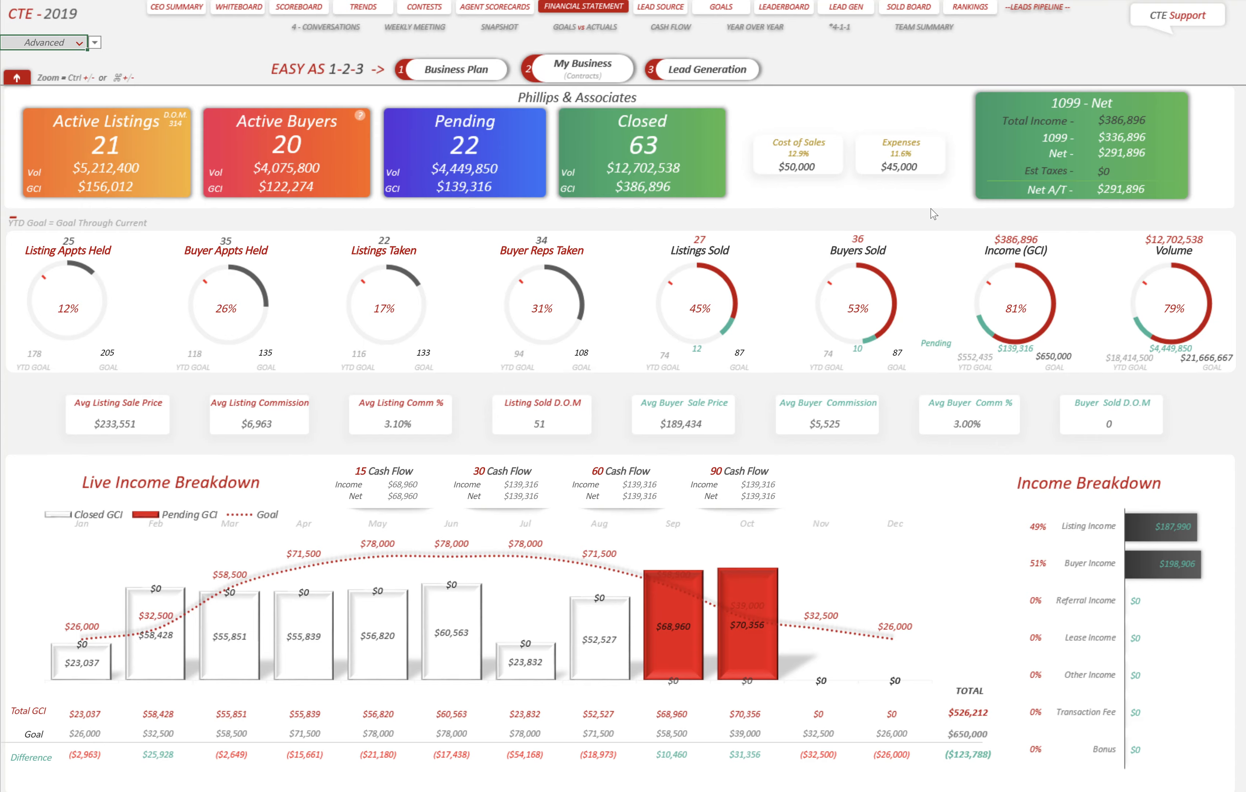
pyautogui.scroll(-3)
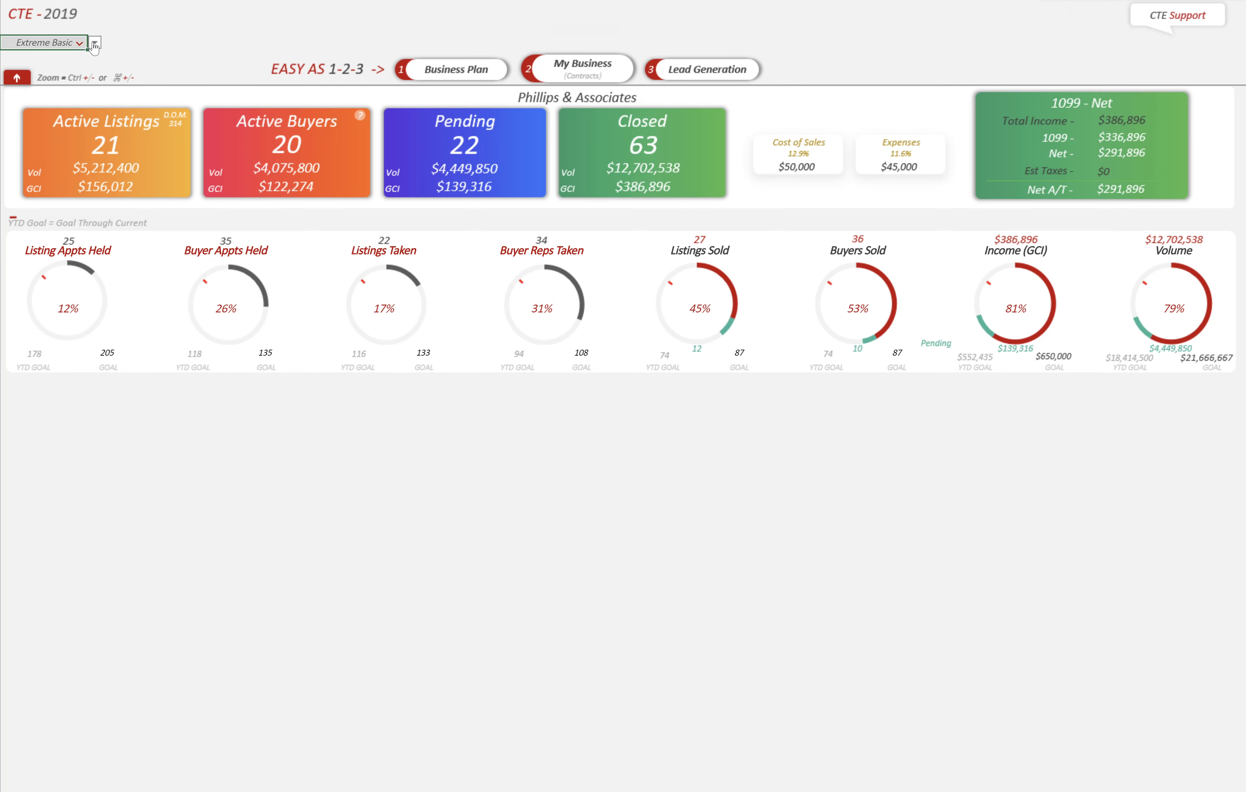
# Return the dashboard from Extreme Basic to Basic, restoring the income breakdown and report links.
pyautogui.click(45, 43)
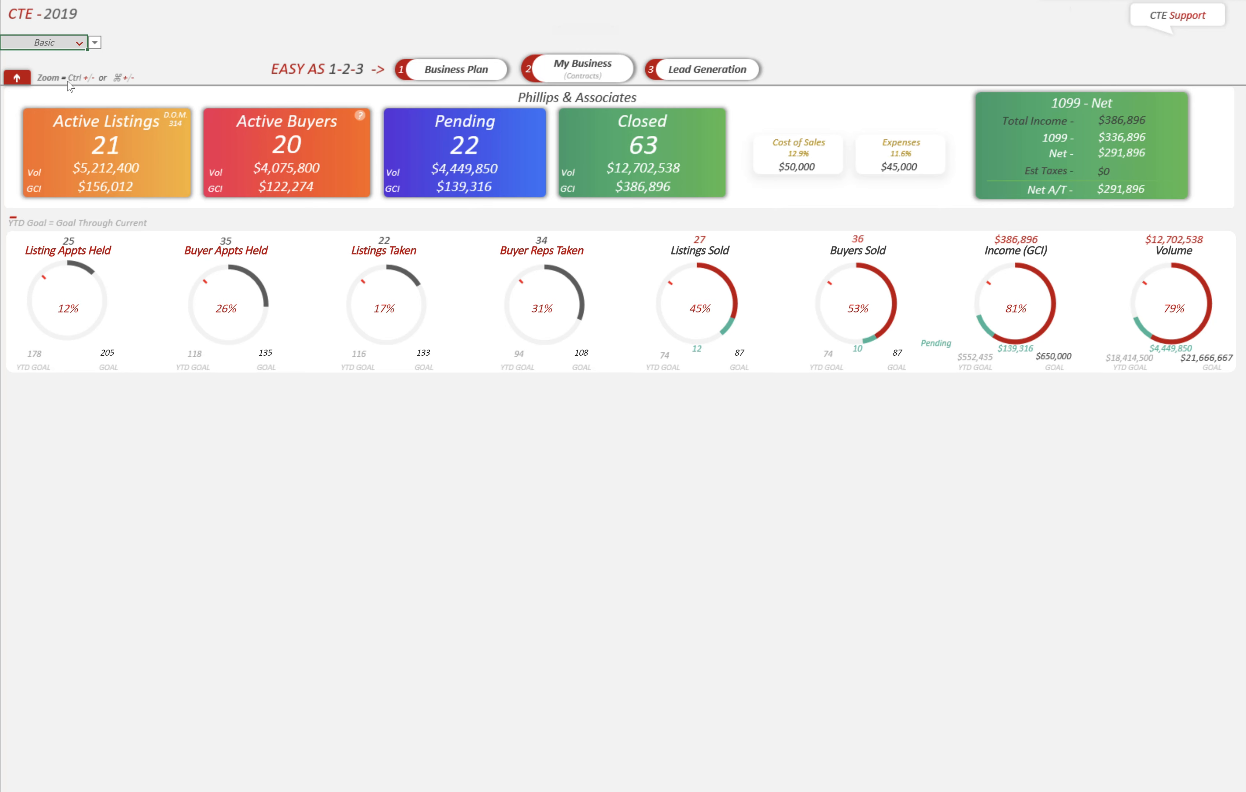
pyautogui.click(582, 7)
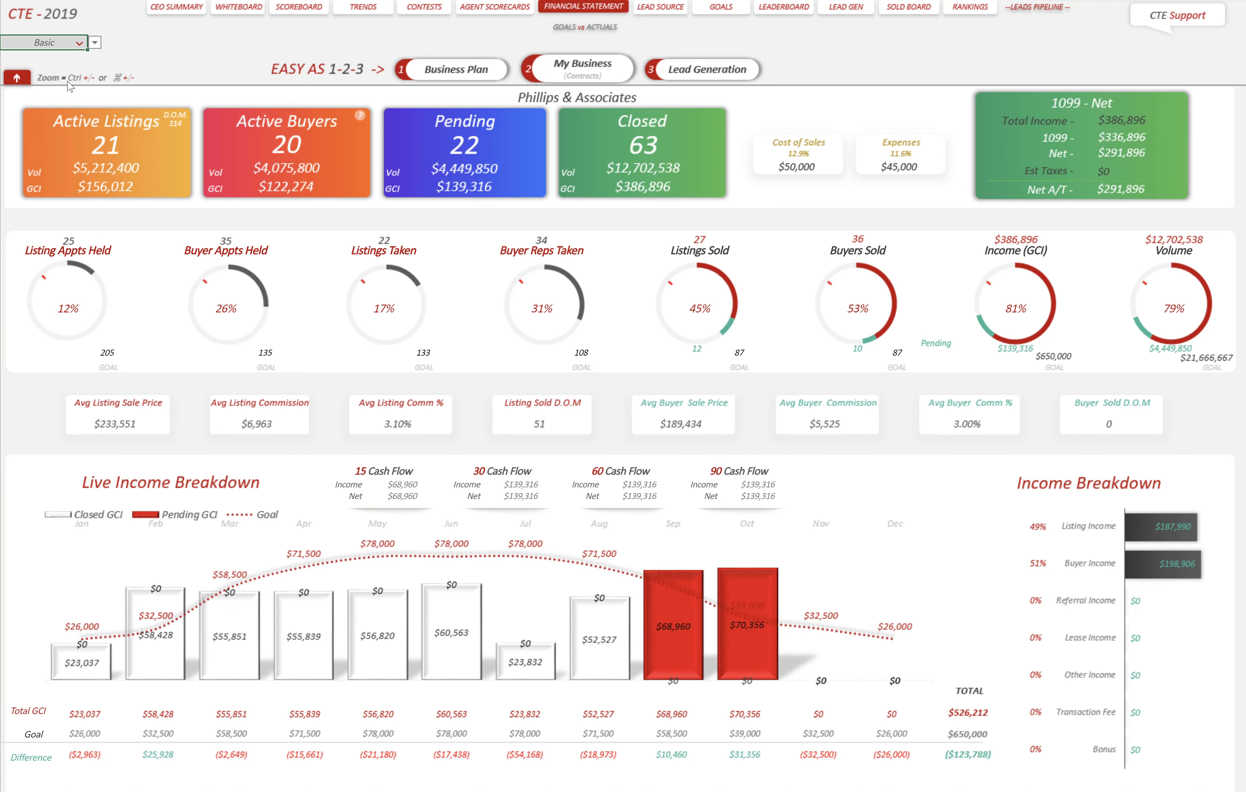
pyautogui.moveTo(344, 395)
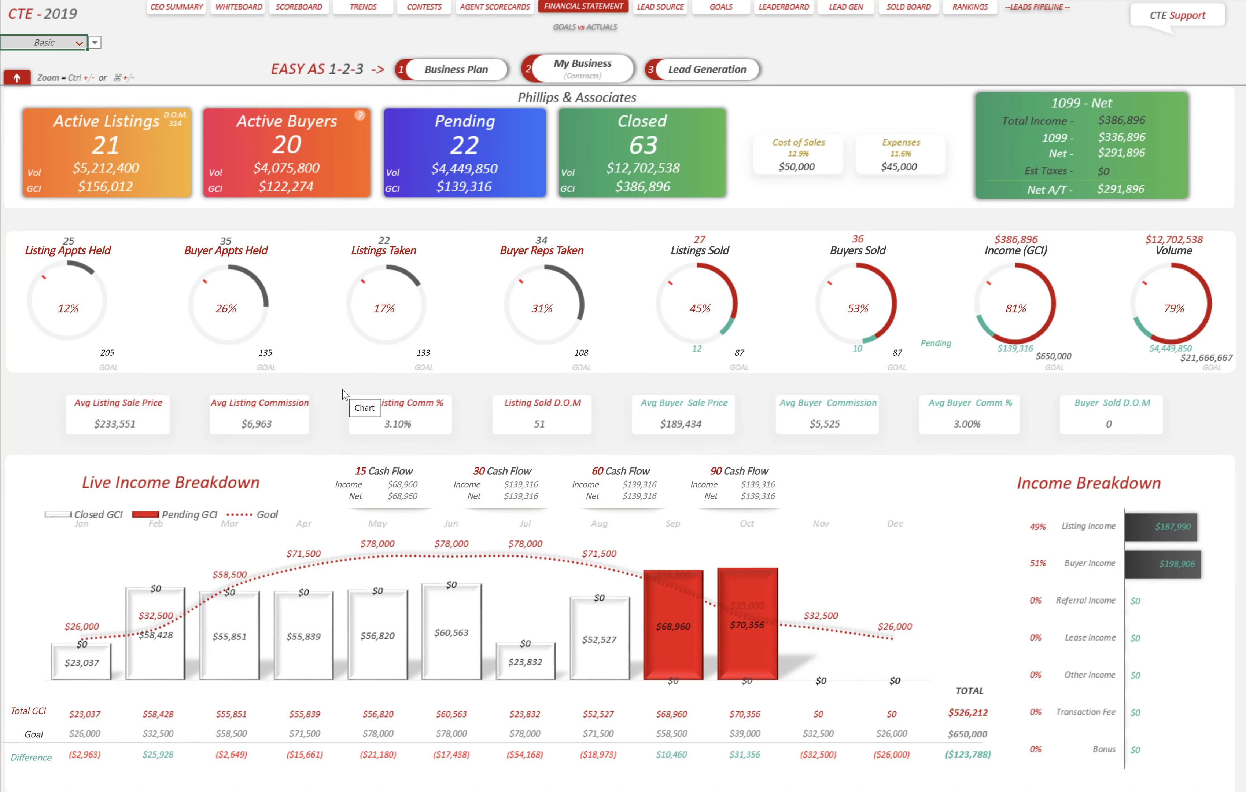